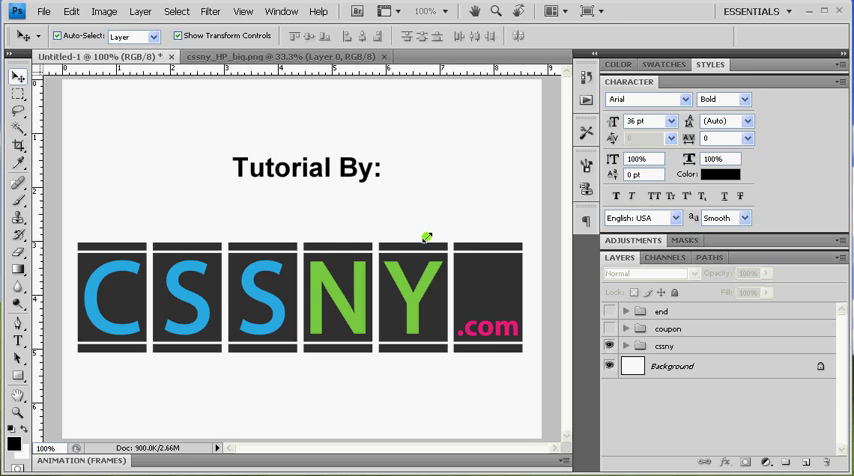
mouse_move(410, 272)
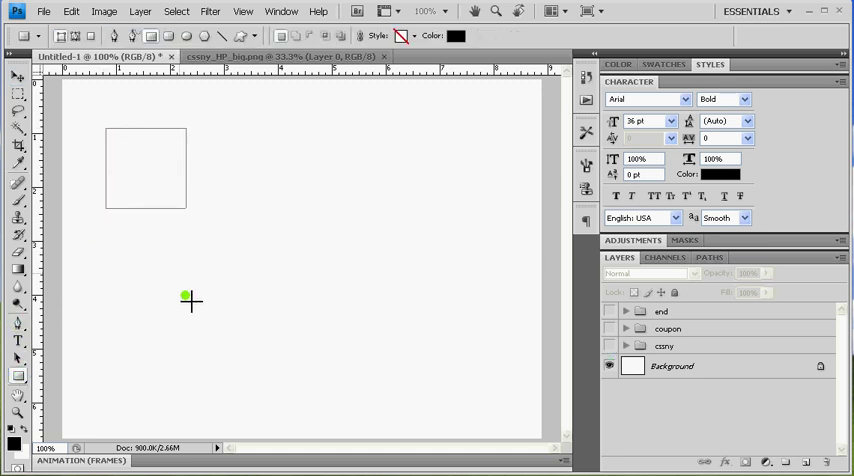
Draw a small square near the canvas top-left and recolor it purple via the Color Picker.
left_click_drag(108, 124, 184, 216)
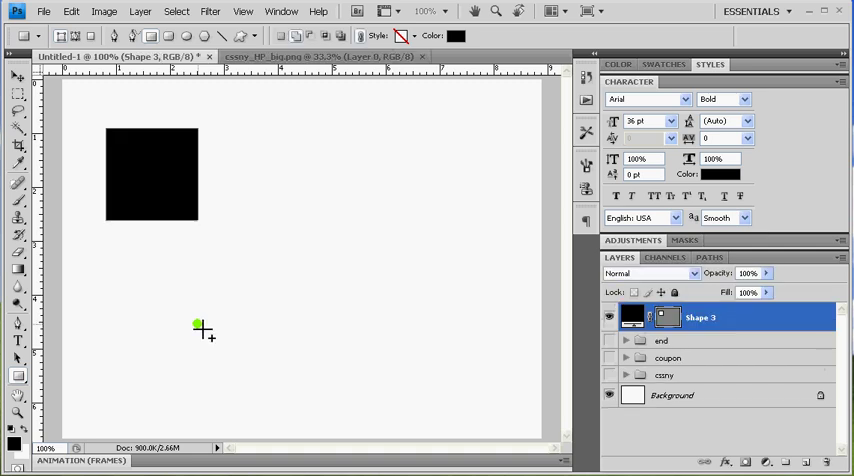
mouse_move(590, 372)
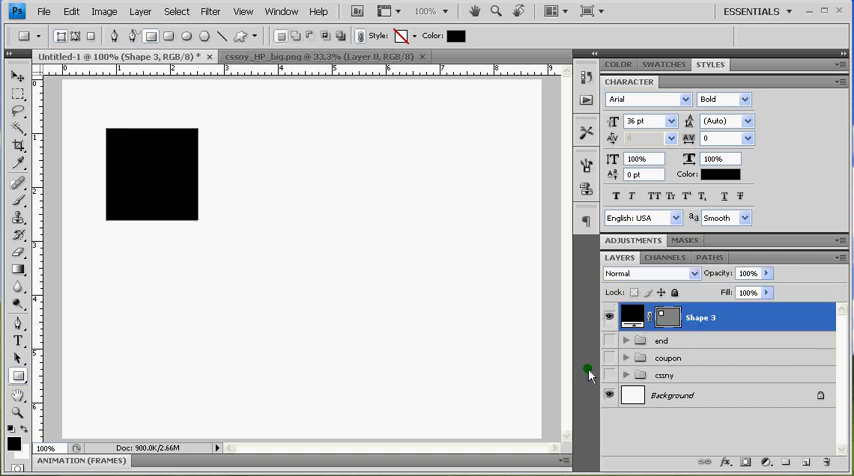
mouse_move(720, 340)
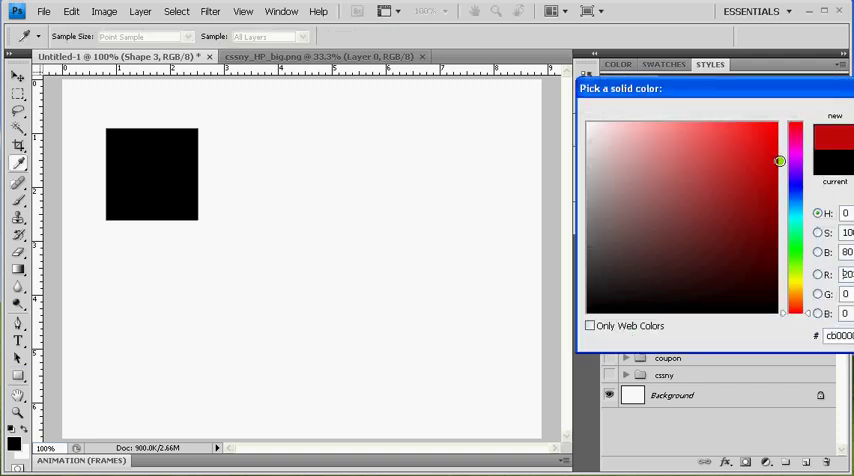
left_click(764, 178)
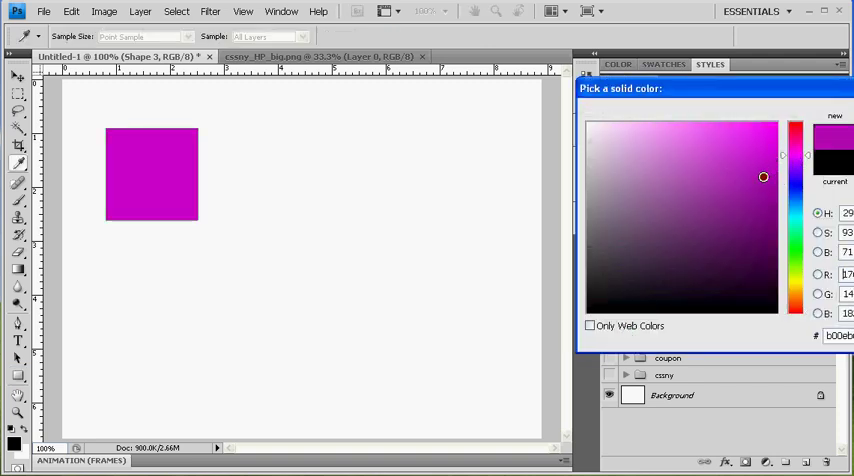
left_click_drag(764, 176, 782, 176)
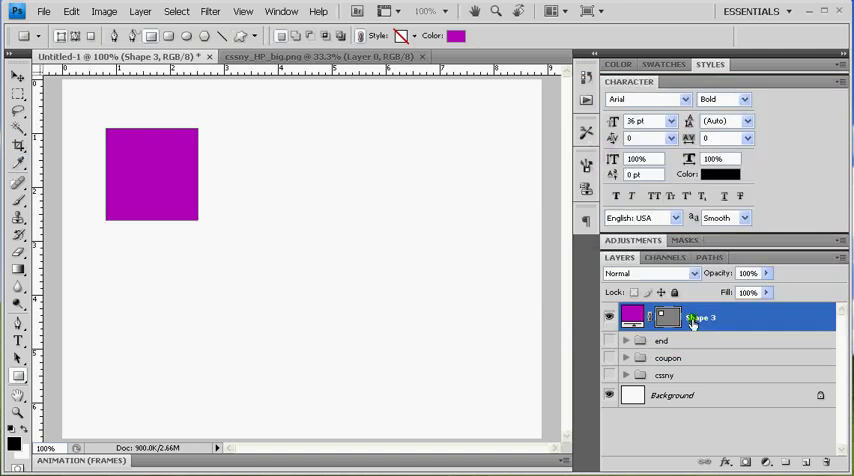
Duplicate the purple square's Shape 3 layer via Duplicate Layer.
right_click(700, 318)
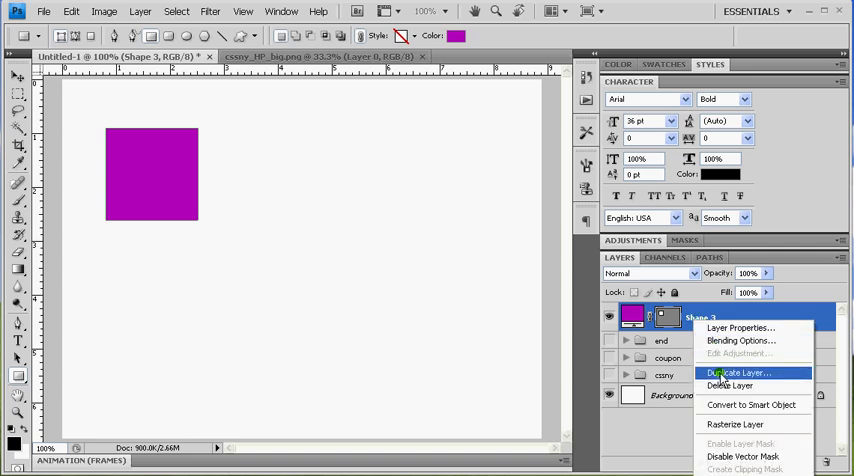
left_click(738, 372)
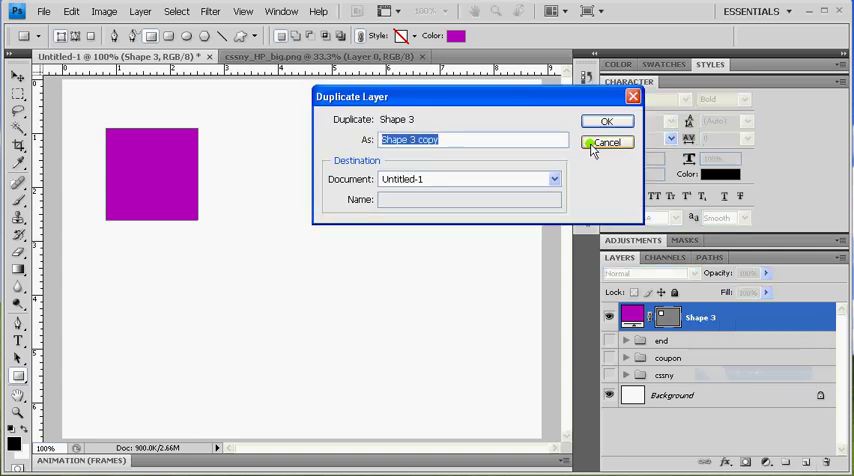
left_click(606, 120)
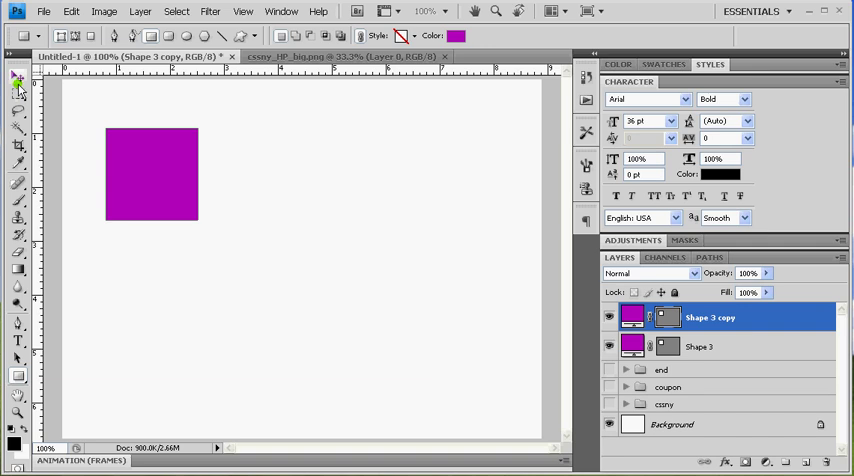
With the Move tool, try moving the copy diagonally, dismissing the no-layers-selected warning.
left_click(18, 78)
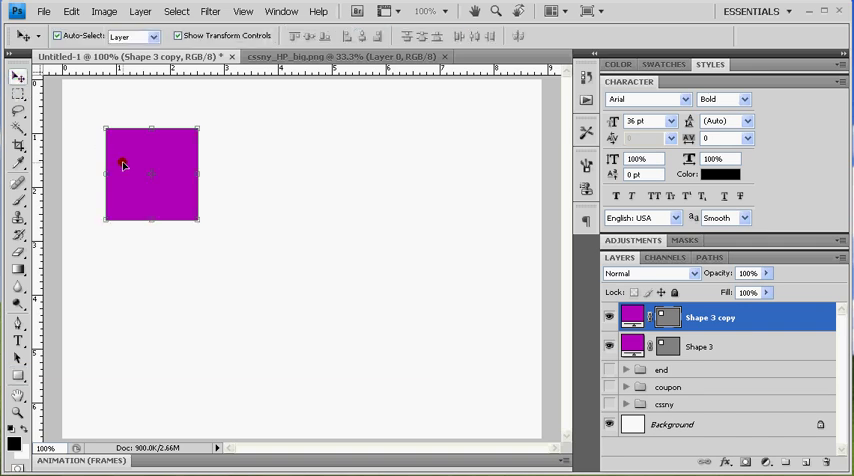
left_click(124, 164)
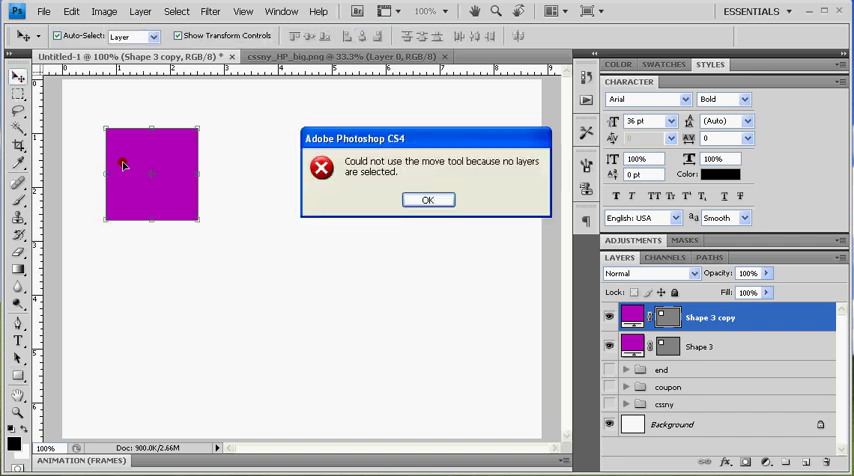
left_click(428, 200)
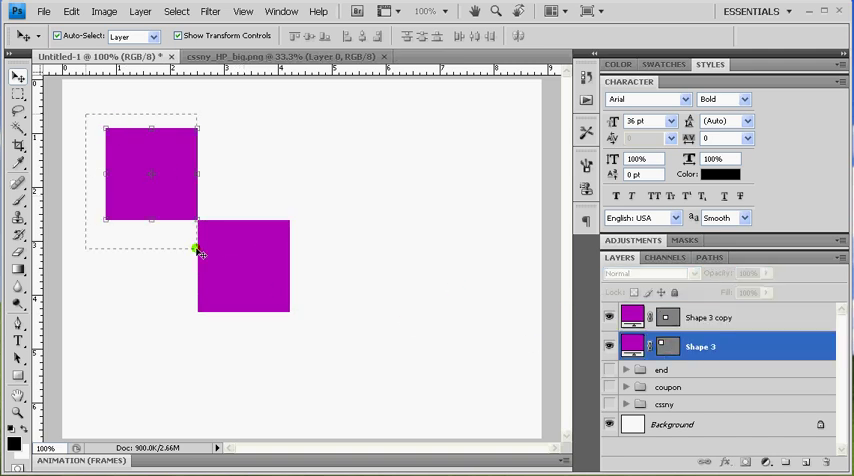
Select both square layers and marquee the rectangle enclosing the two diagonal squares.
left_click(708, 316)
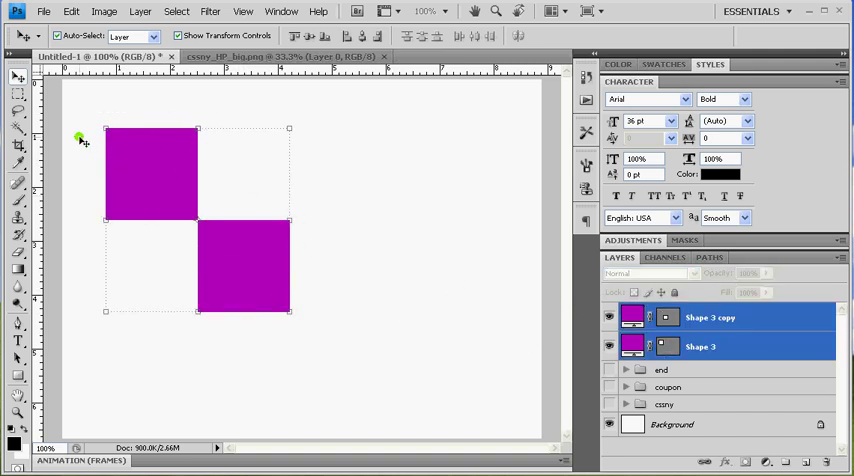
left_click(18, 94)
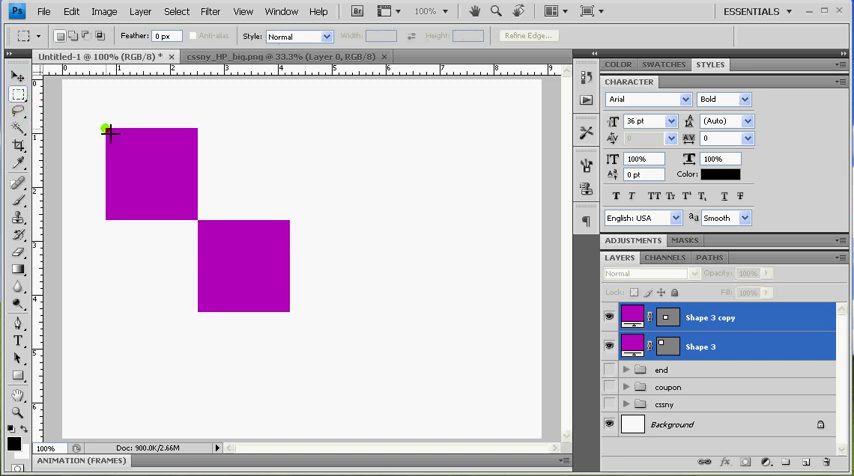
left_click_drag(106, 130, 290, 312)
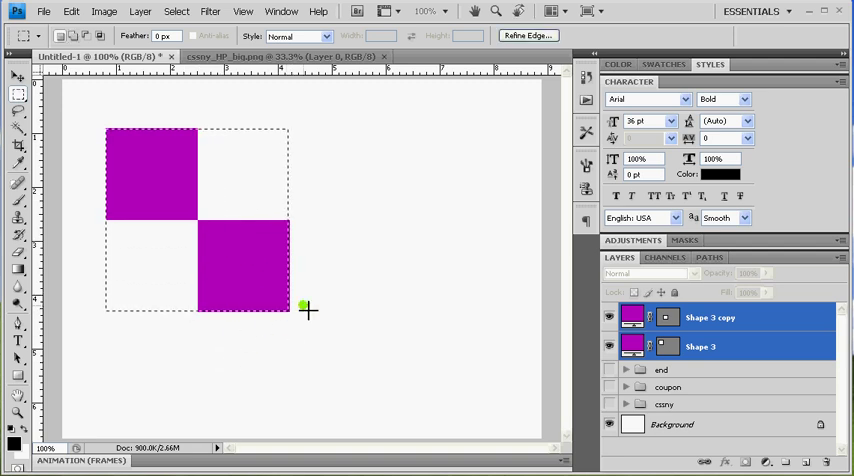
mouse_move(240, 320)
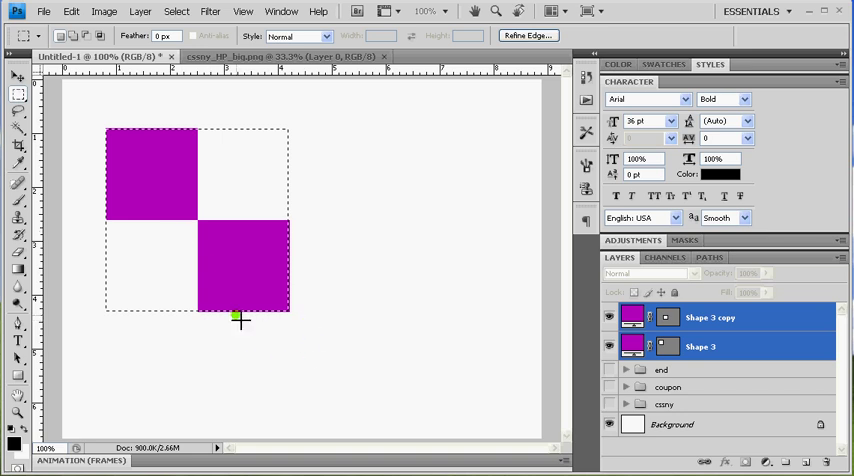
mouse_move(164, 122)
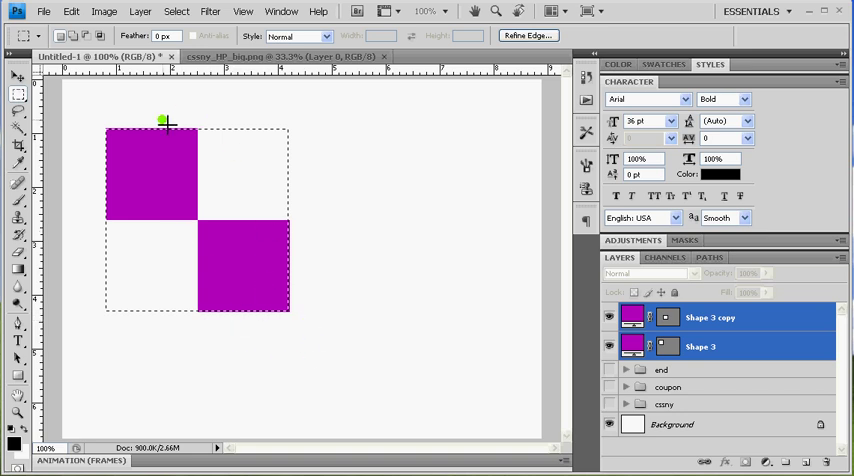
mouse_move(204, 210)
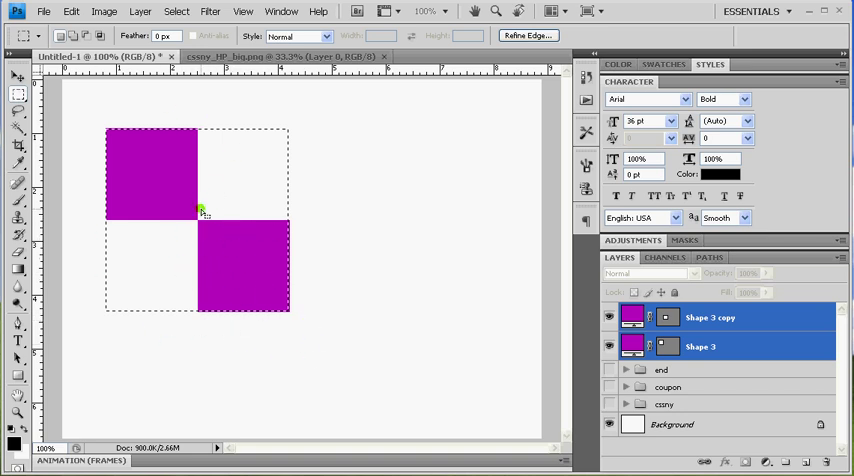
left_click(70, 12)
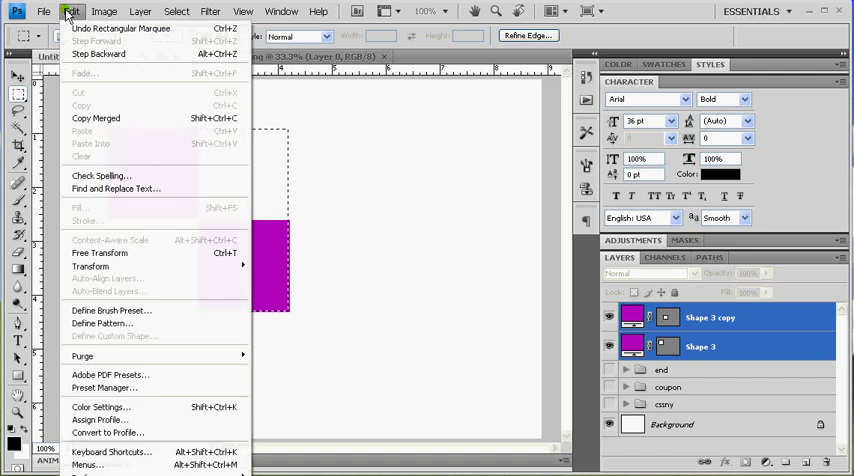
mouse_move(118, 304)
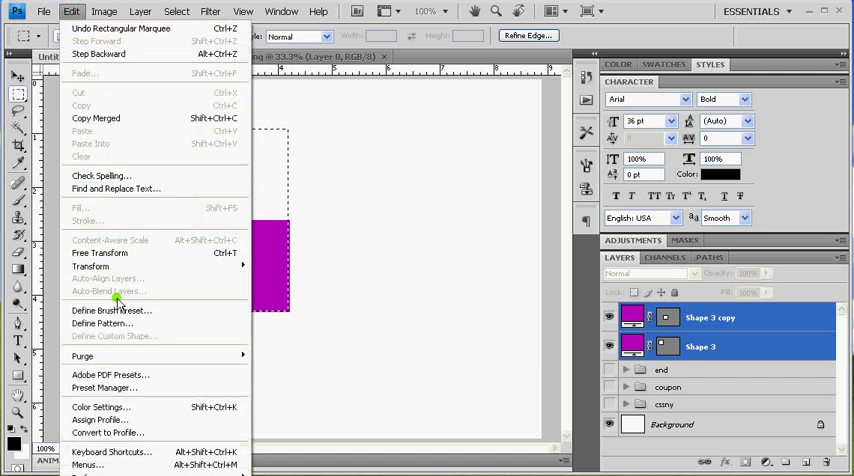
Define the selection as a pattern named coupon, then clear the square layers.
left_click(104, 324)
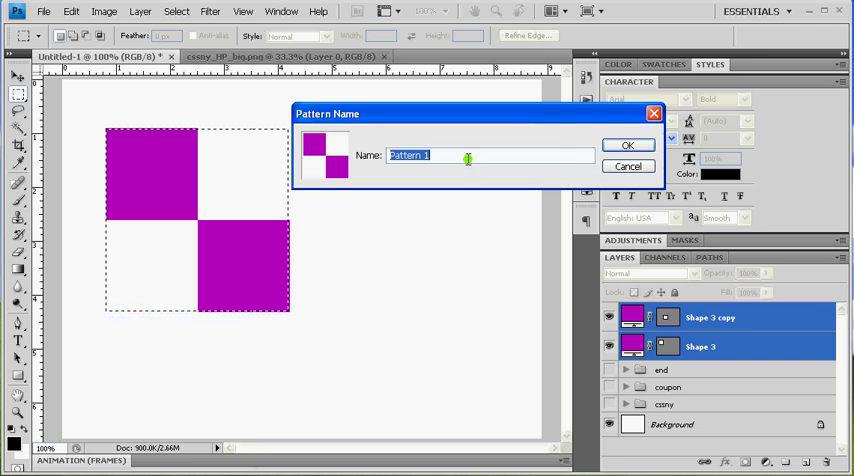
type("c")
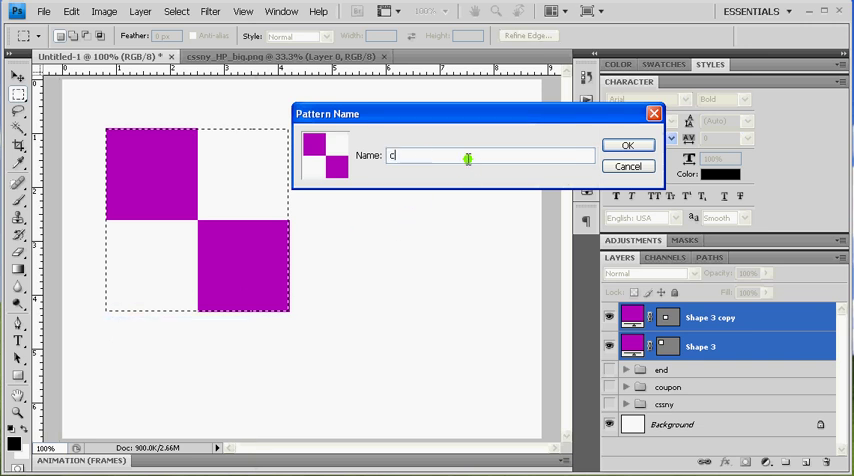
type("oupon")
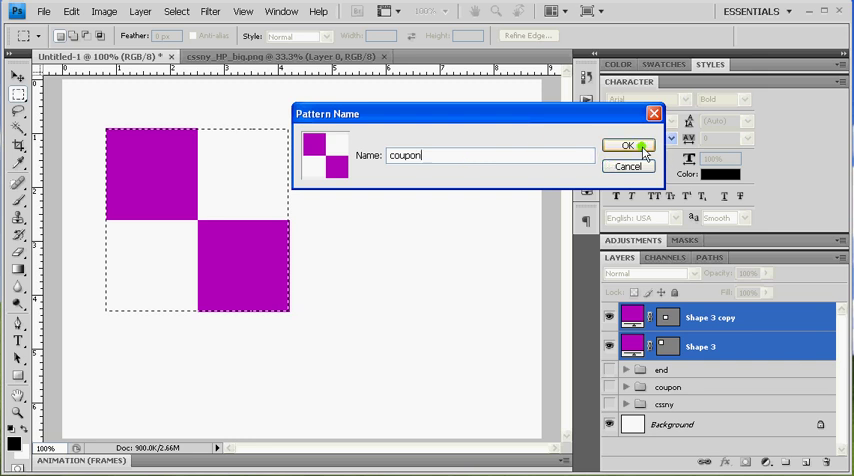
left_click(628, 144)
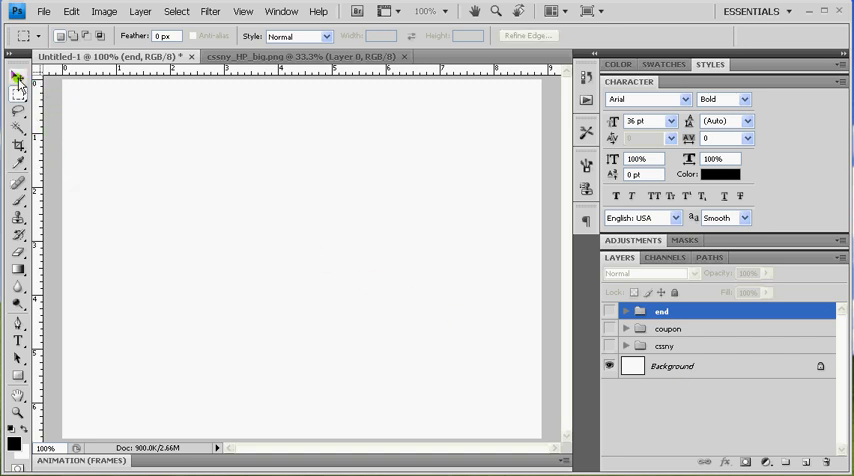
left_click(18, 76)
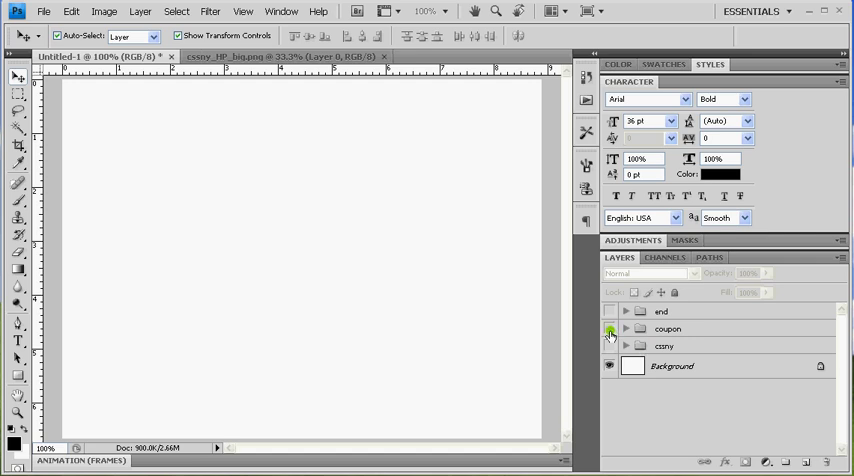
Show the coupon group and draw a rectangle shape covering the whole coupon.
left_click(608, 328)
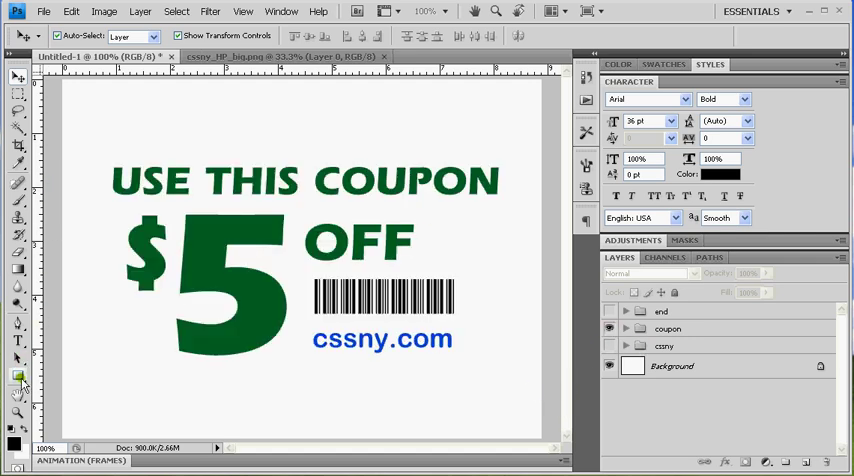
left_click(18, 378)
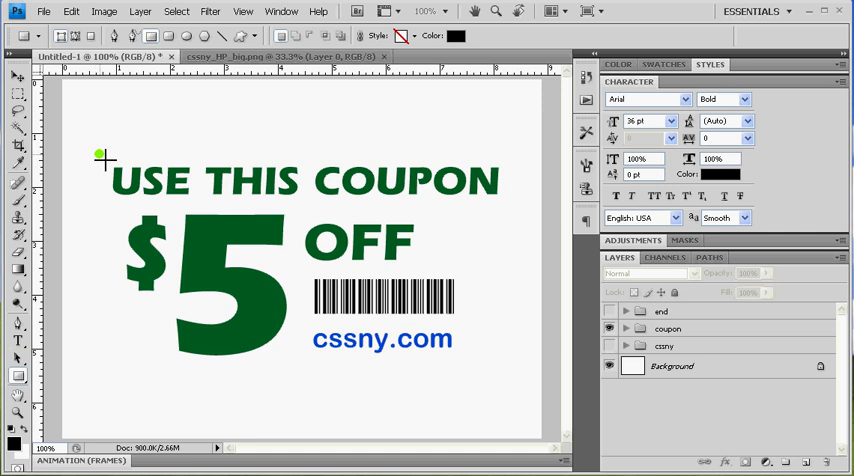
left_click_drag(100, 152, 504, 356)
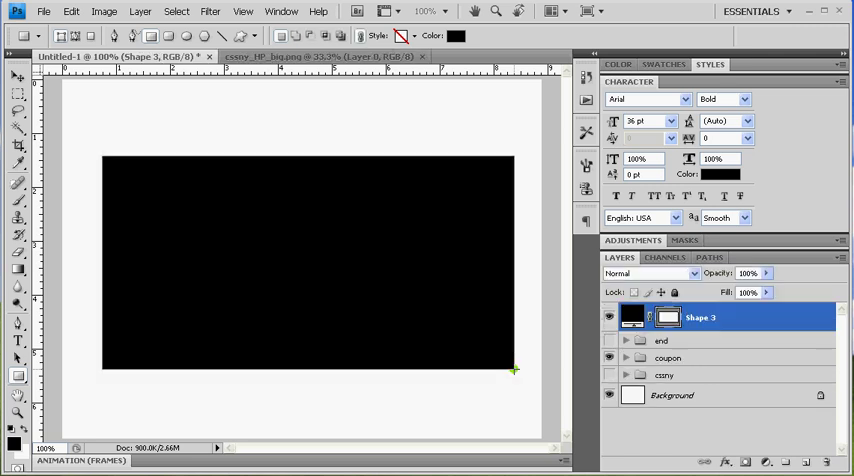
mouse_move(402, 352)
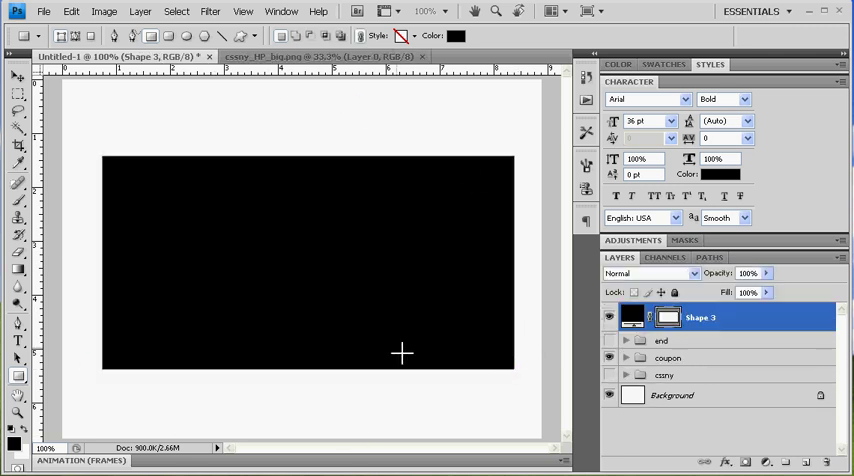
mouse_move(728, 292)
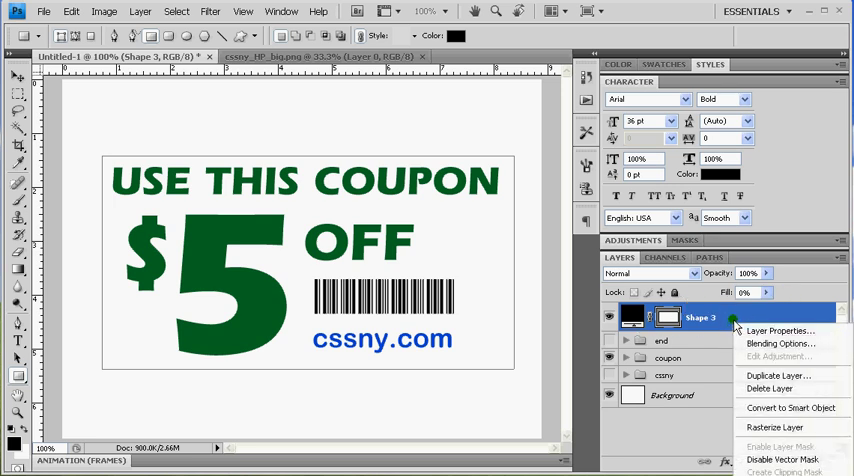
mouse_move(750, 344)
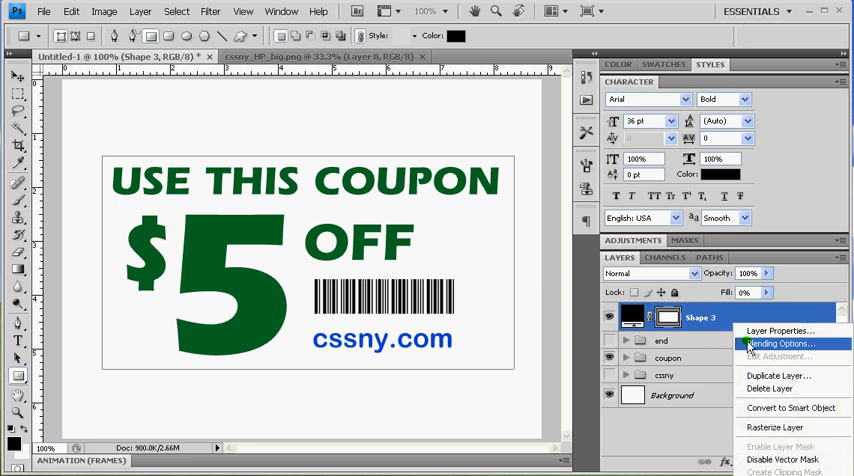
Add a thick Stroke layer style filled with the saved coupon checker pattern.
left_click(780, 344)
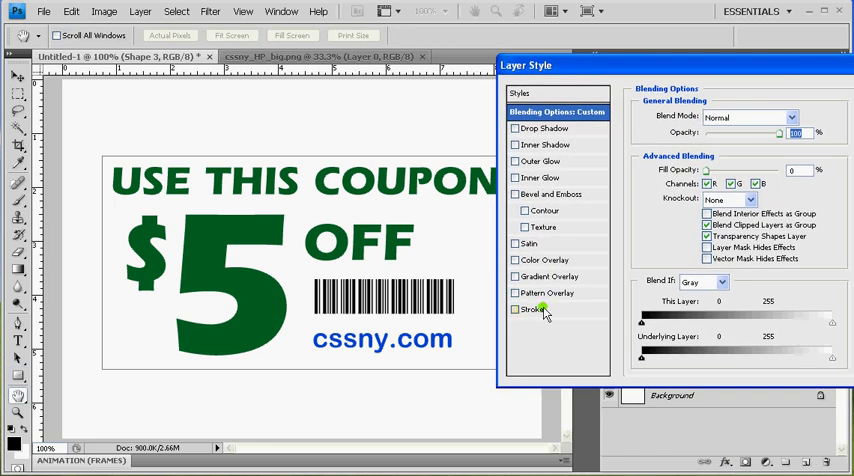
left_click(532, 308)
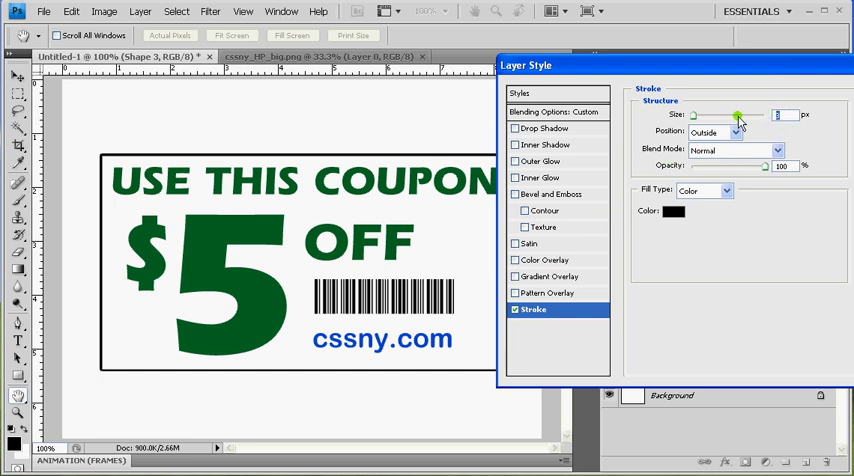
left_click_drag(740, 116, 720, 116)
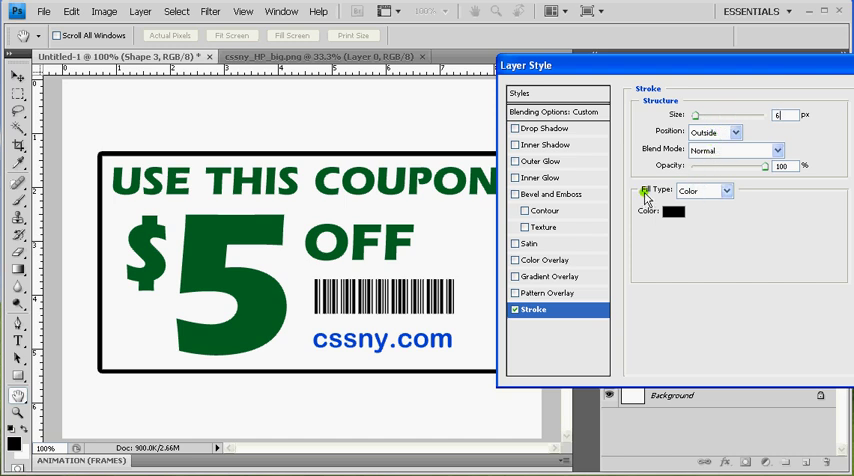
left_click(730, 190)
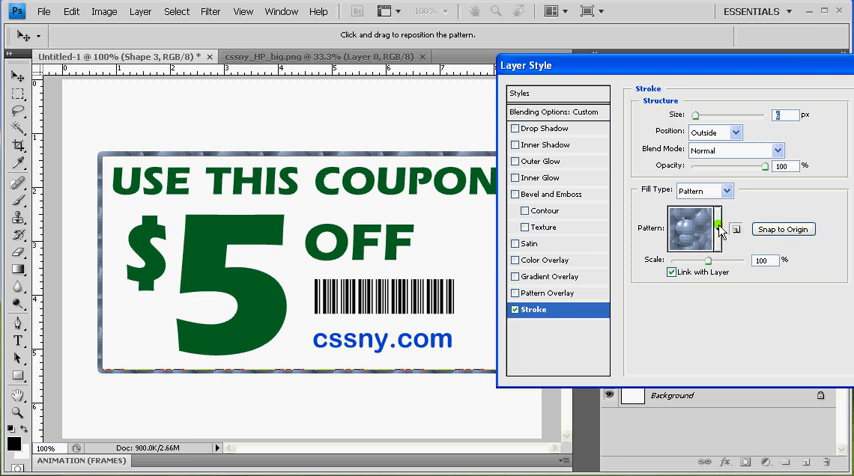
left_click(720, 228)
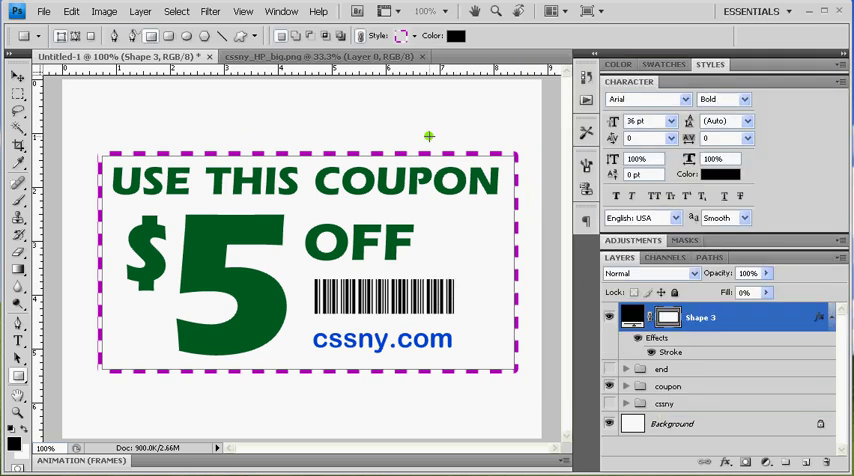
Hide the coupon group and show the end group with the closing message.
left_click(16, 76)
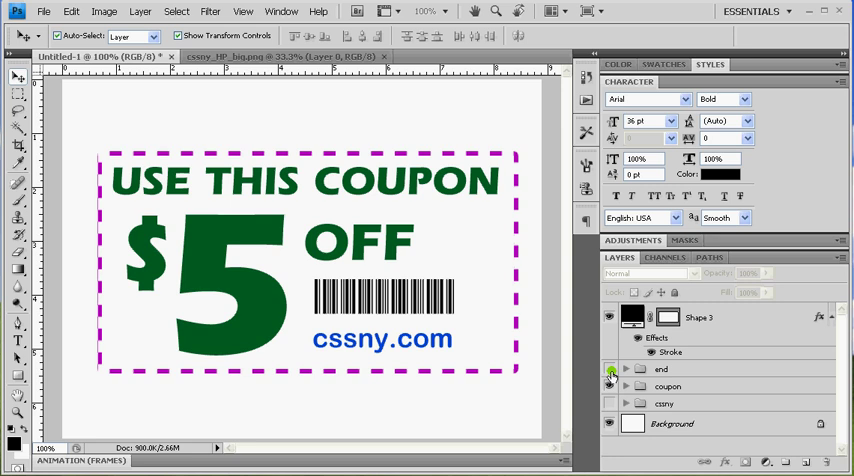
left_click(608, 370)
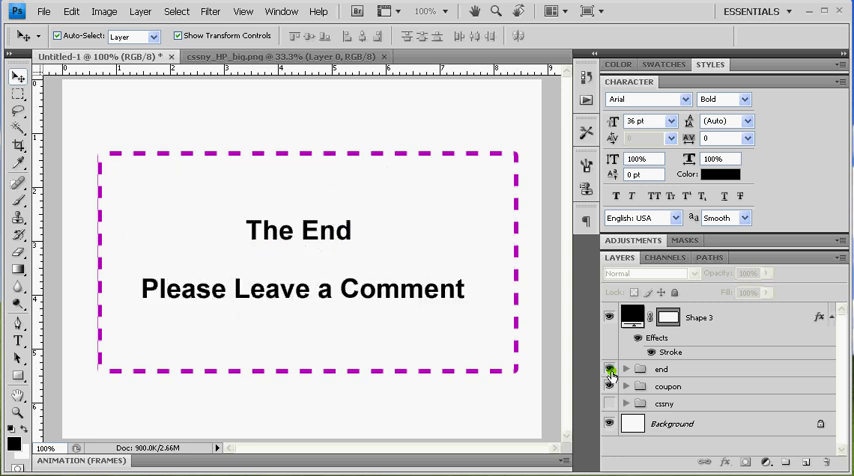